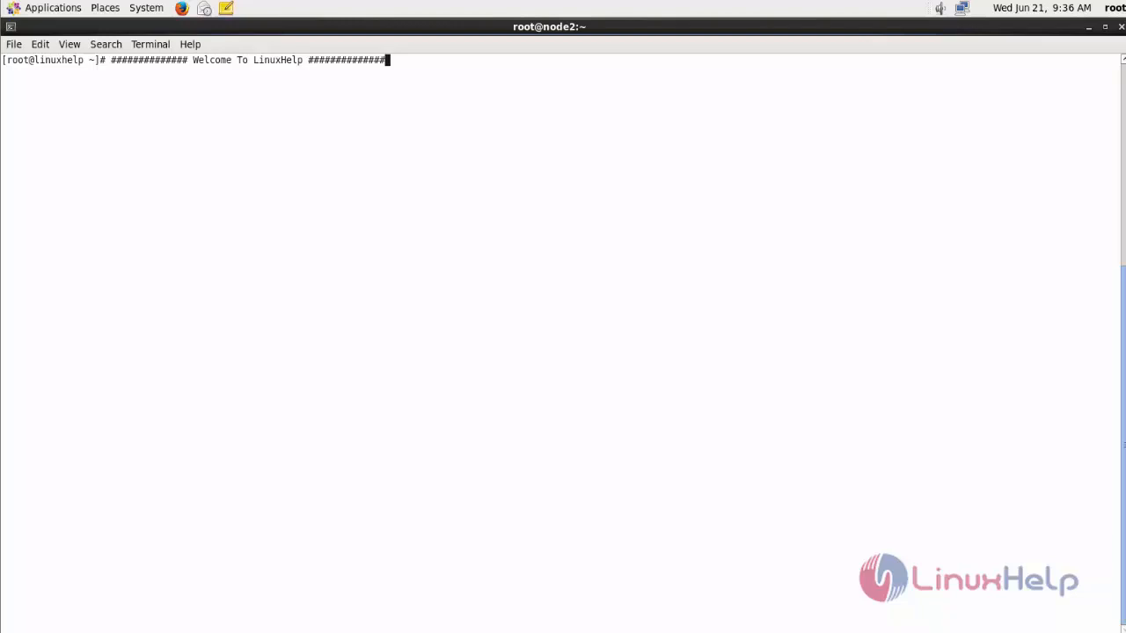
# - Run 'yum install epel-release' and confirm with 'y' so the package installs
pyautogui.write('yum in')
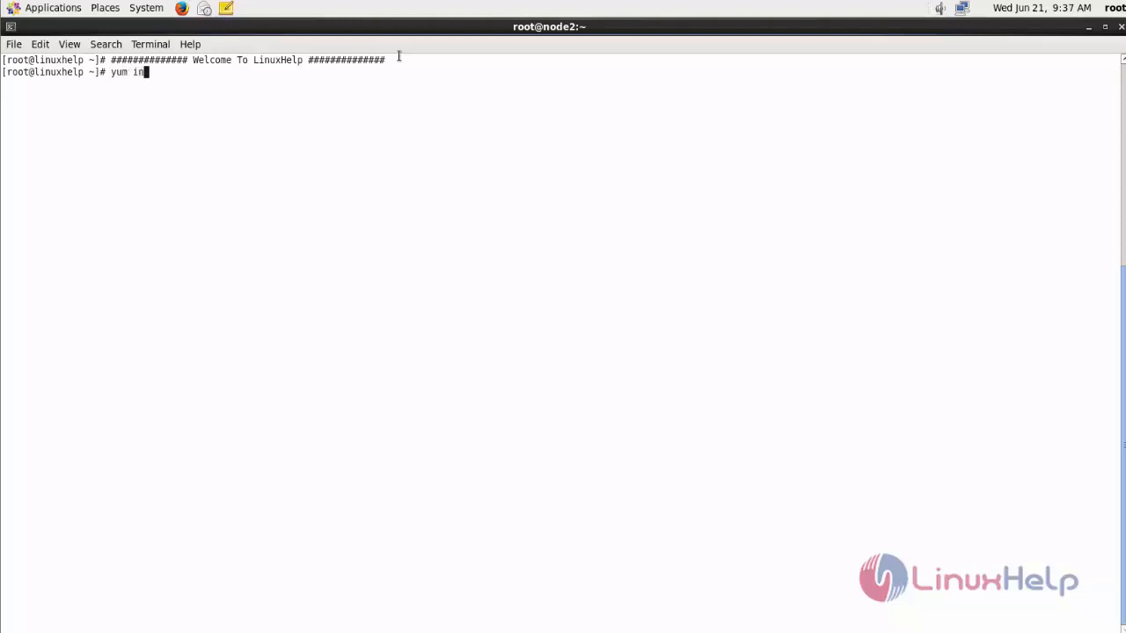
pyautogui.write('stall e')
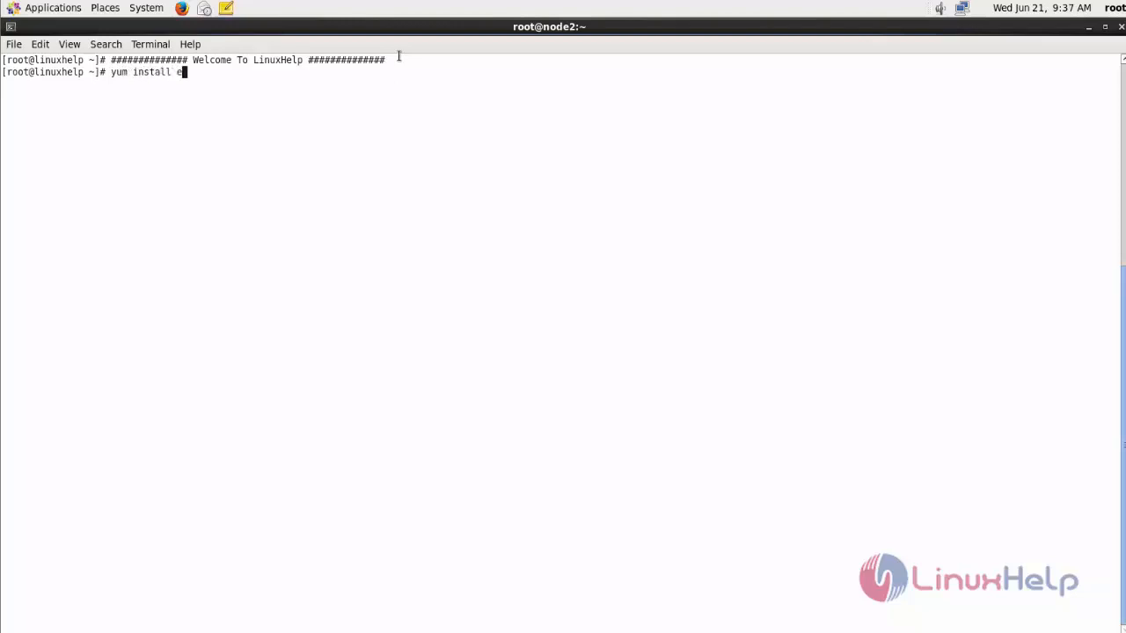
pyautogui.write('pel-rele')
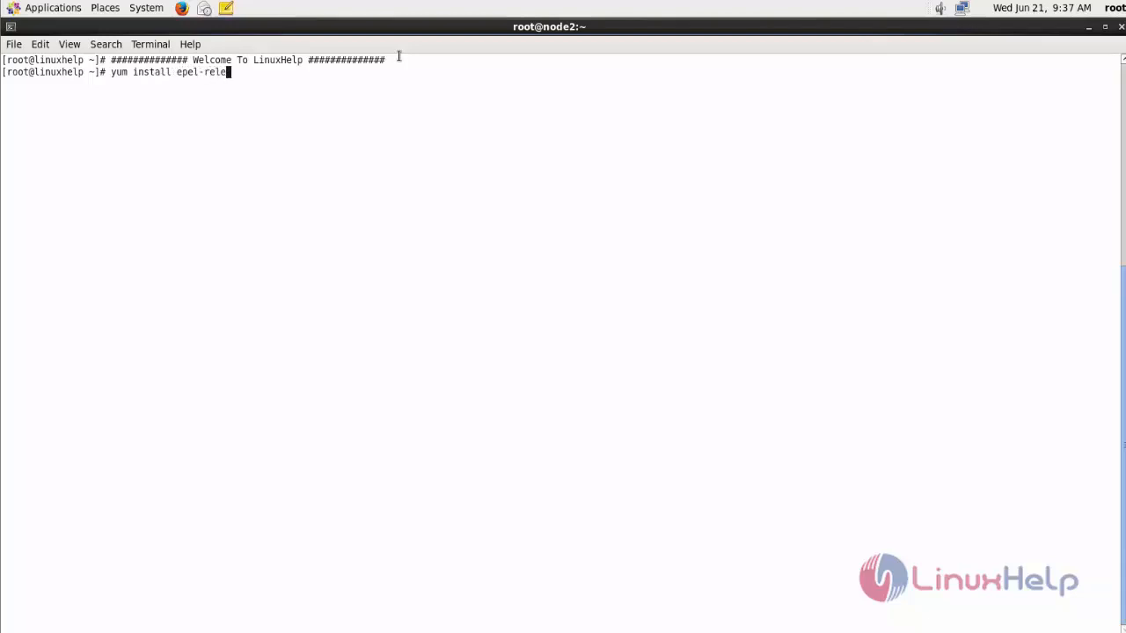
pyautogui.write('se')
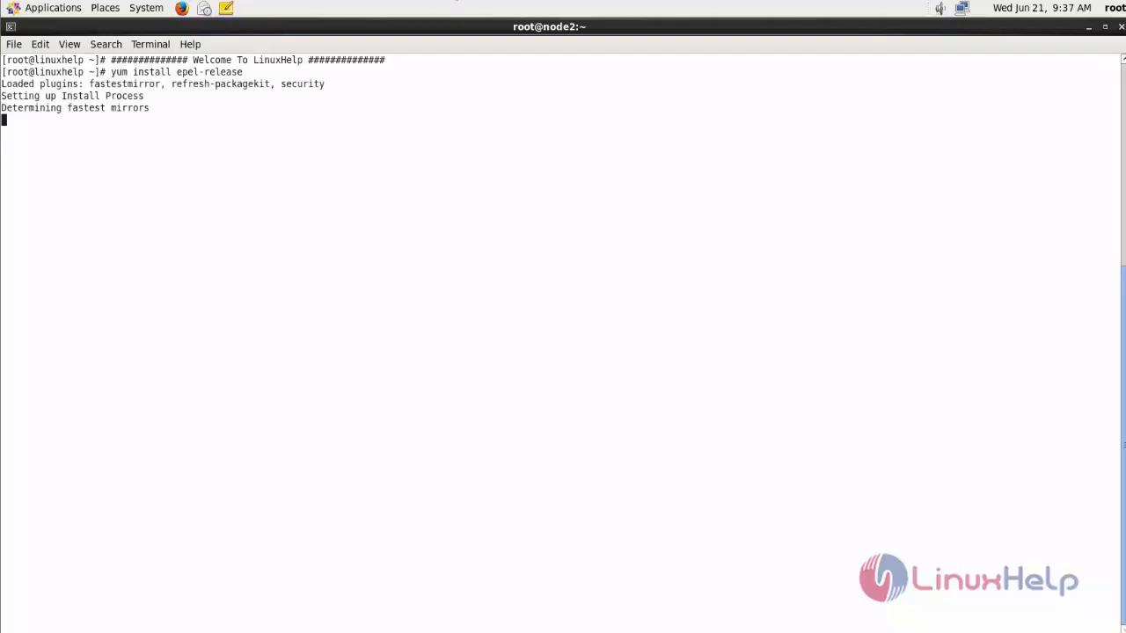
pyautogui.moveTo(651, 368)
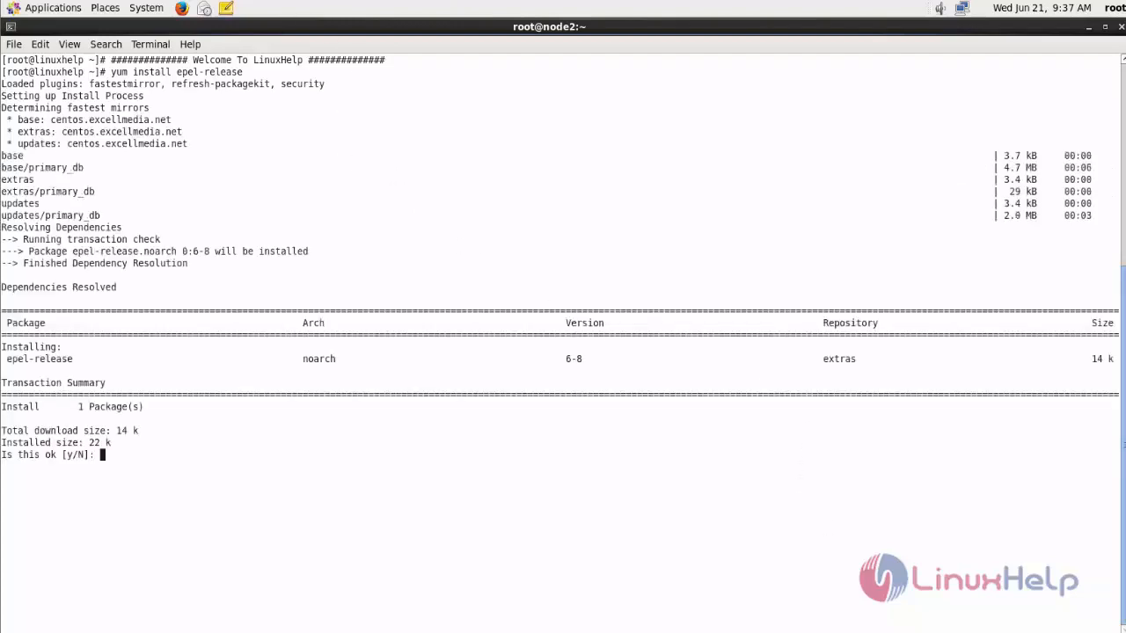
pyautogui.write('y')
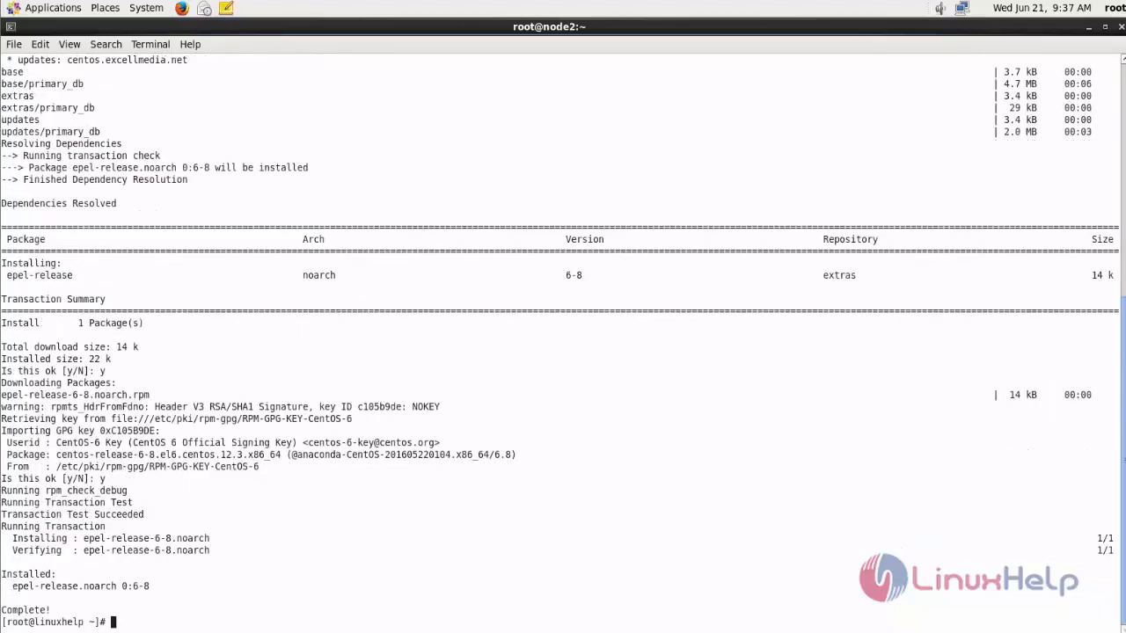
pyautogui.moveTo(422, 408)
pyautogui.write('yum install')
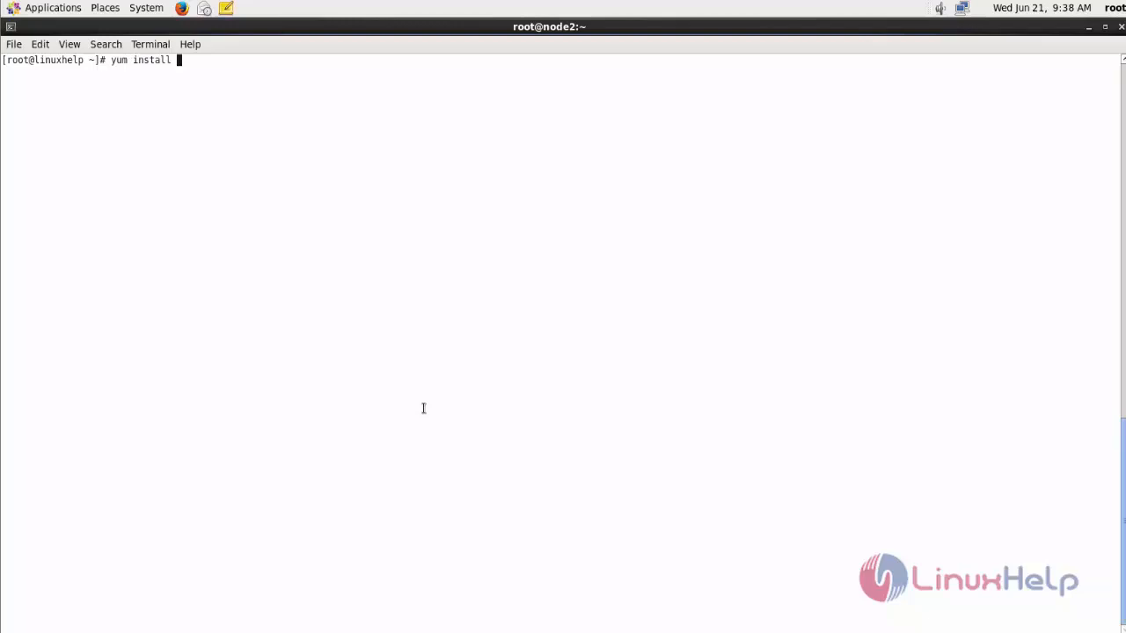
# - Run 'yum install httpd mysql-server php' to install the LAMP packages
pyautogui.write('httpd')
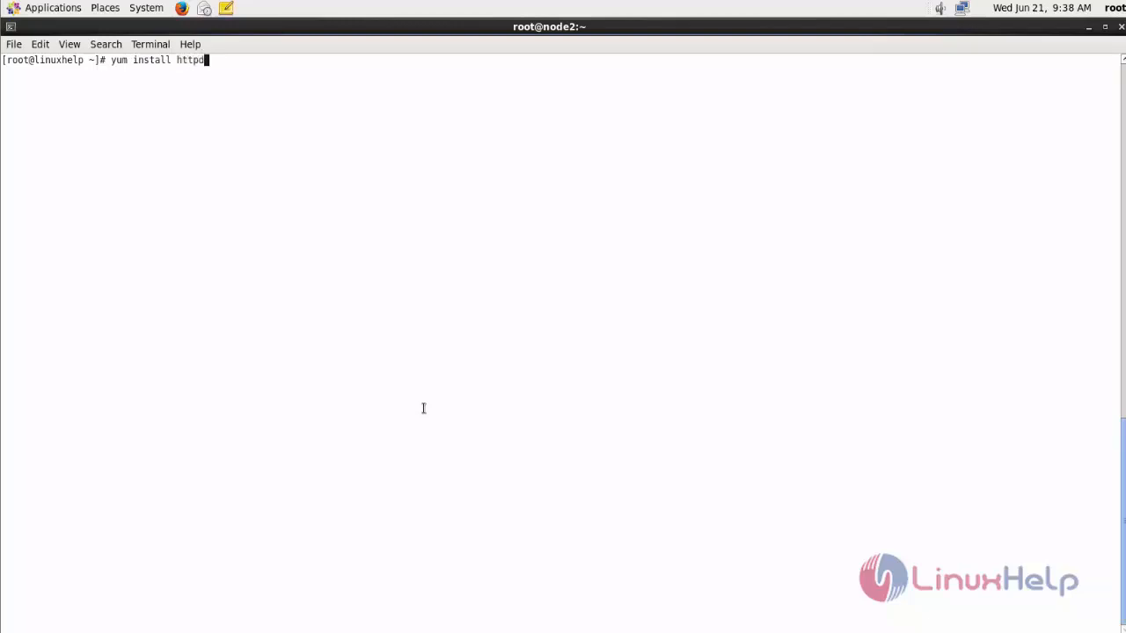
pyautogui.write('mysql')
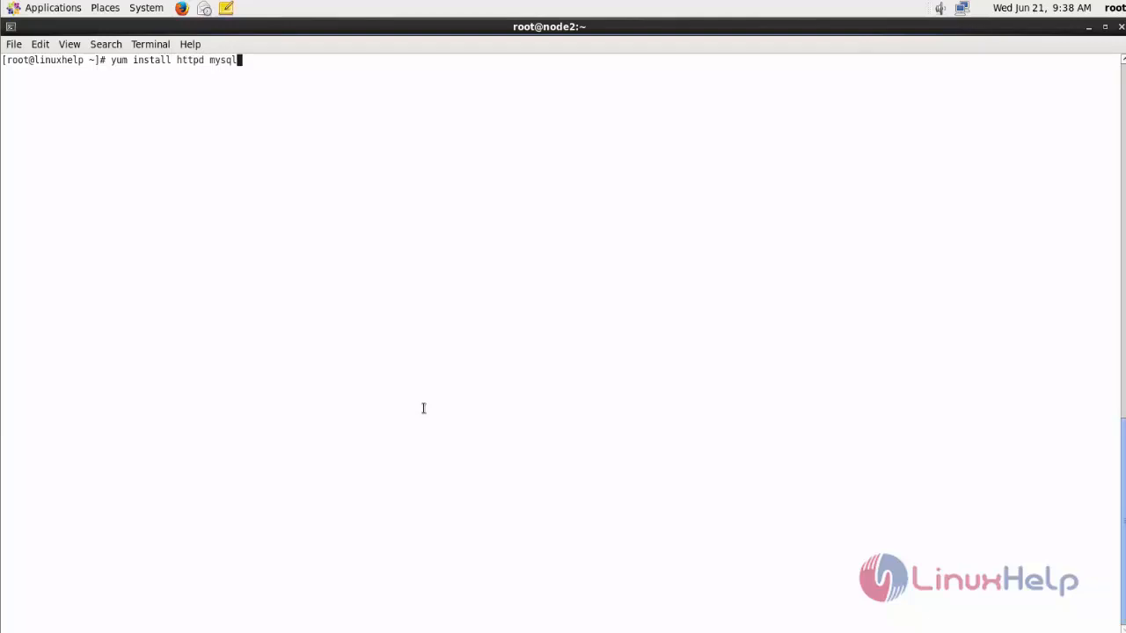
pyautogui.write('-serv')
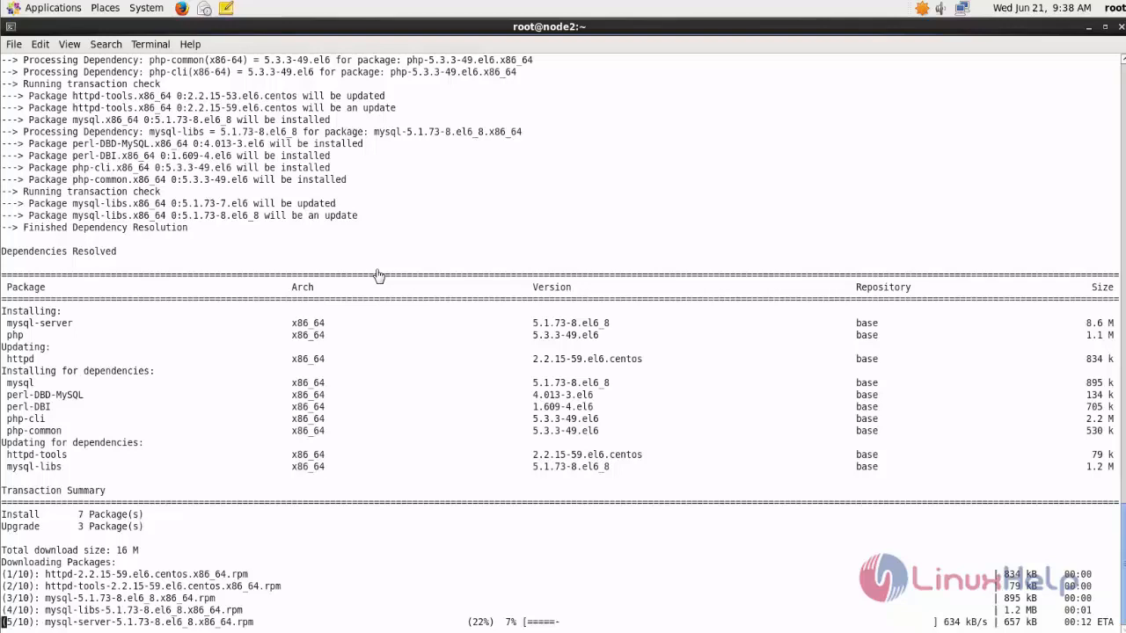
pyautogui.moveTo(753, 558)
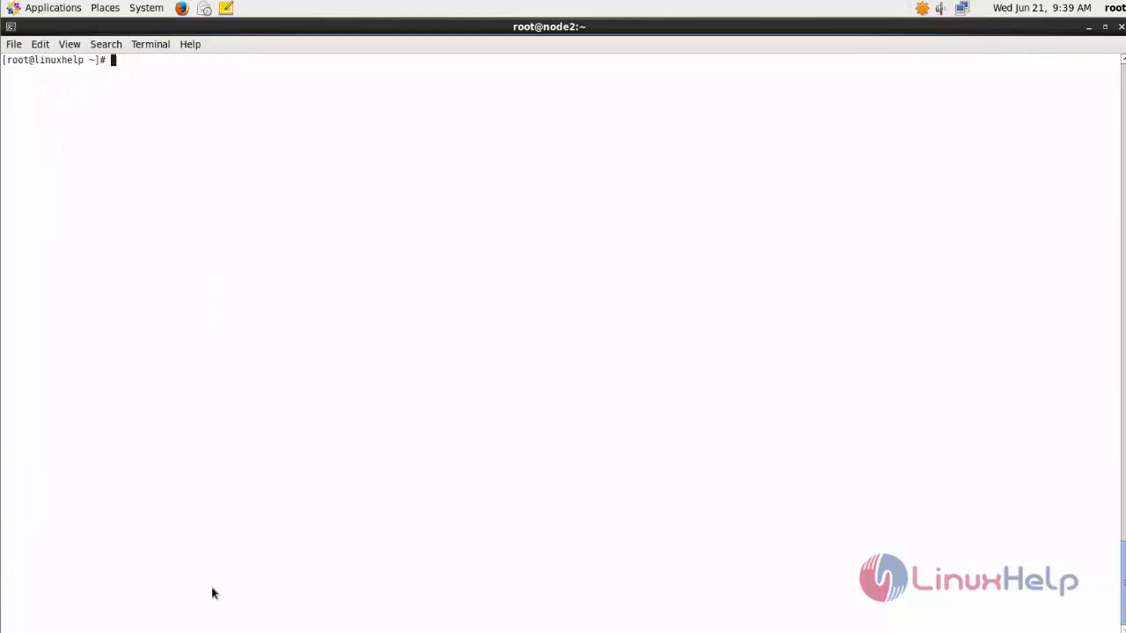
# - Check 'service httpd status', then start Apache with 'service httpd start'
pyautogui.write('ser')
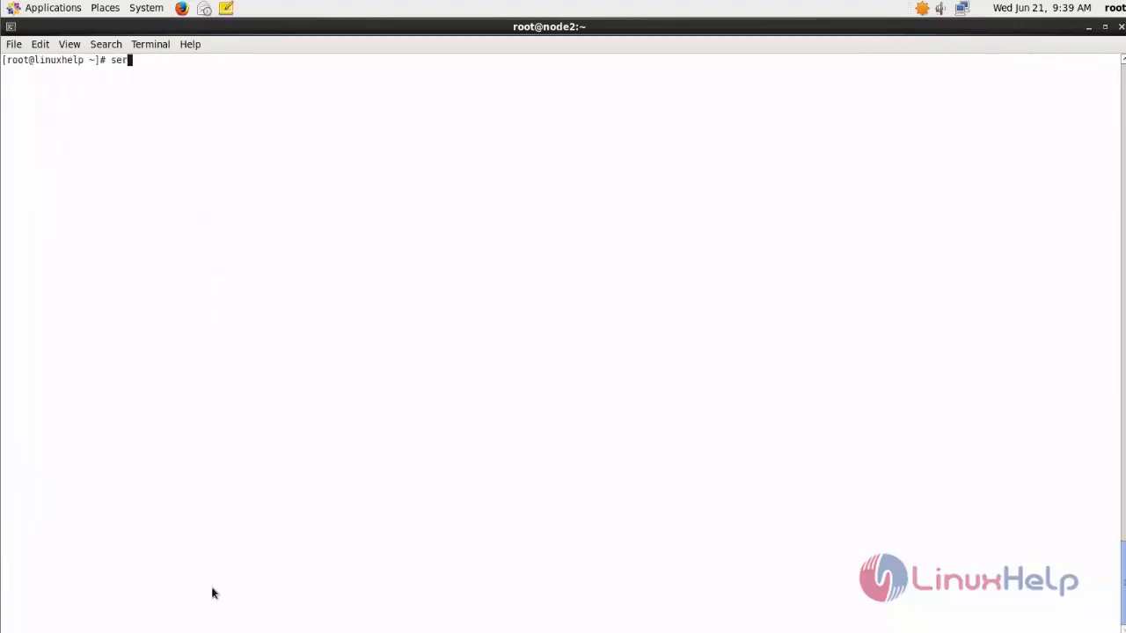
pyautogui.write('vice')
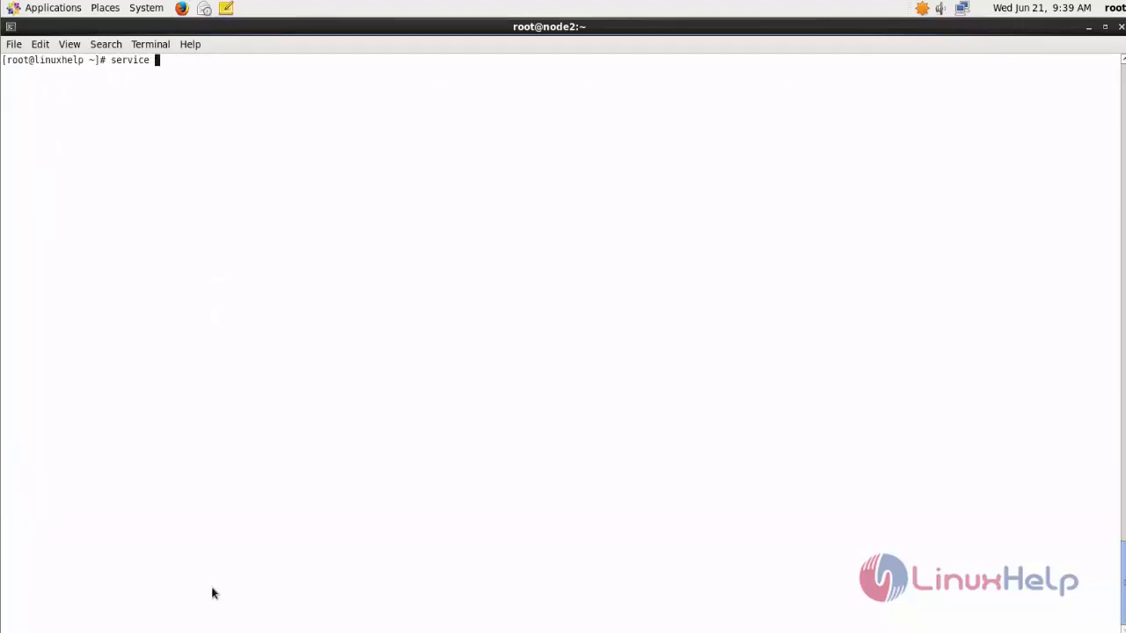
pyautogui.write('httpd s')
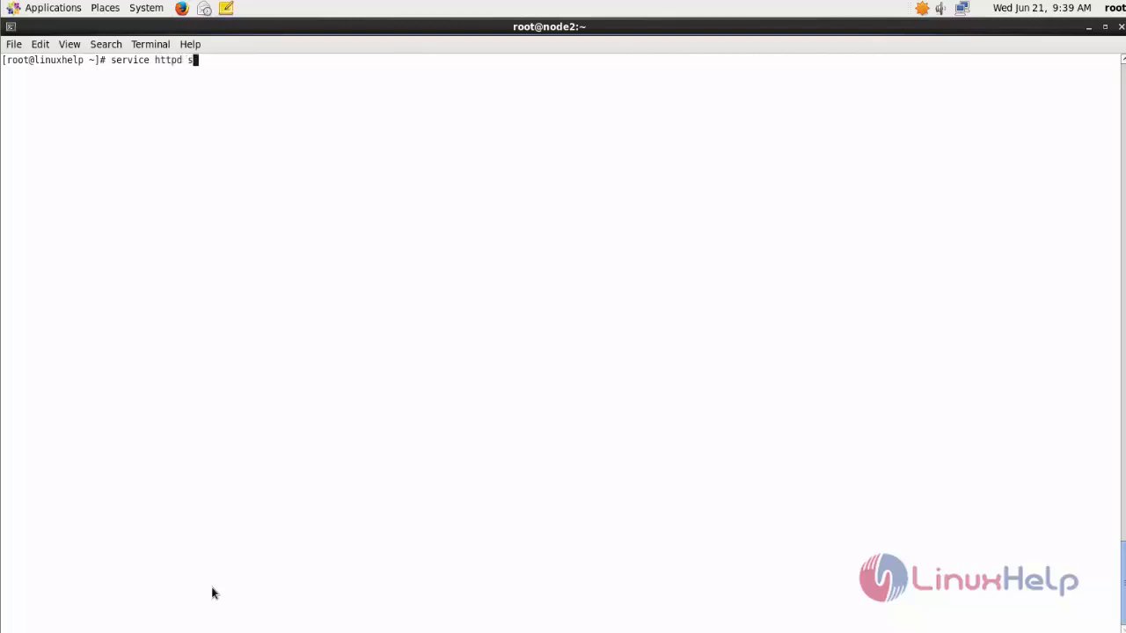
pyautogui.write('tatus')
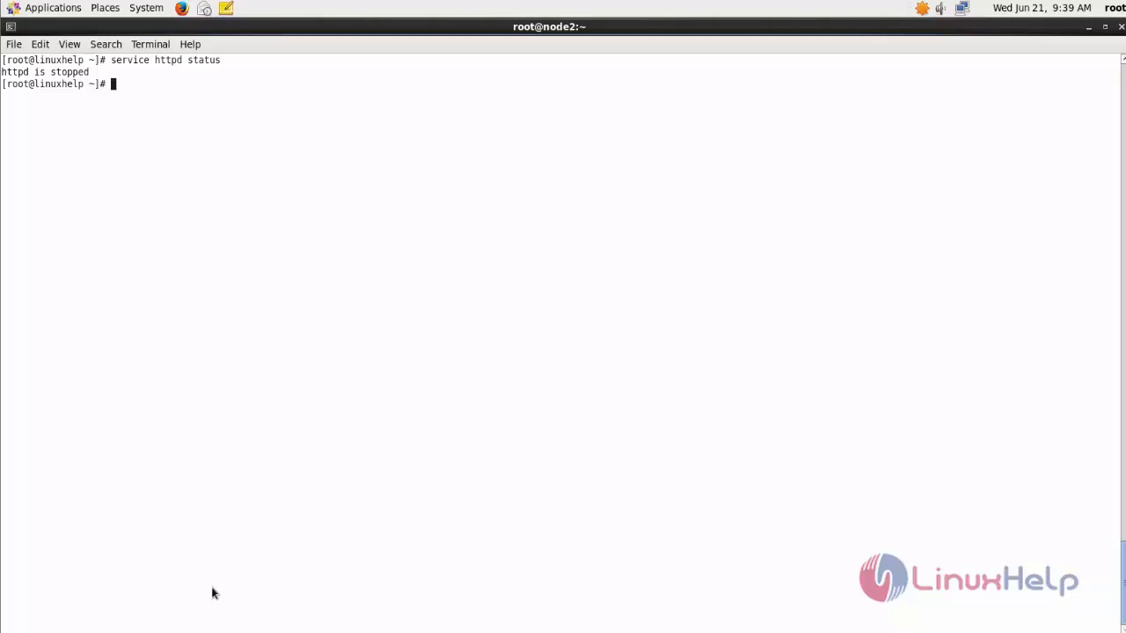
pyautogui.write('service')
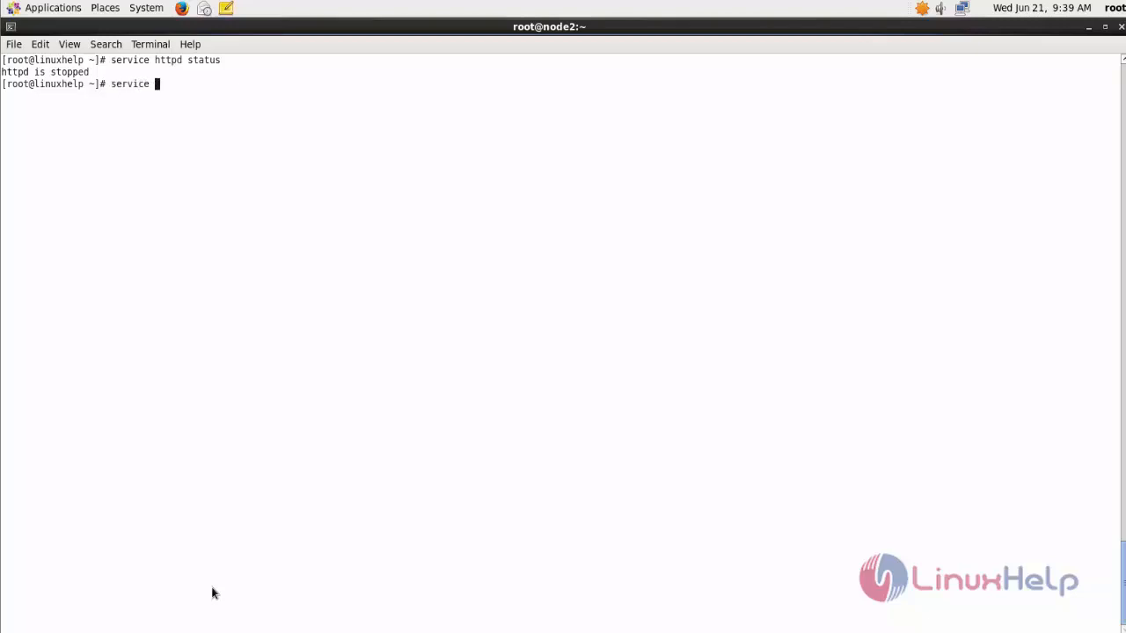
pyautogui.write('httpd sta')
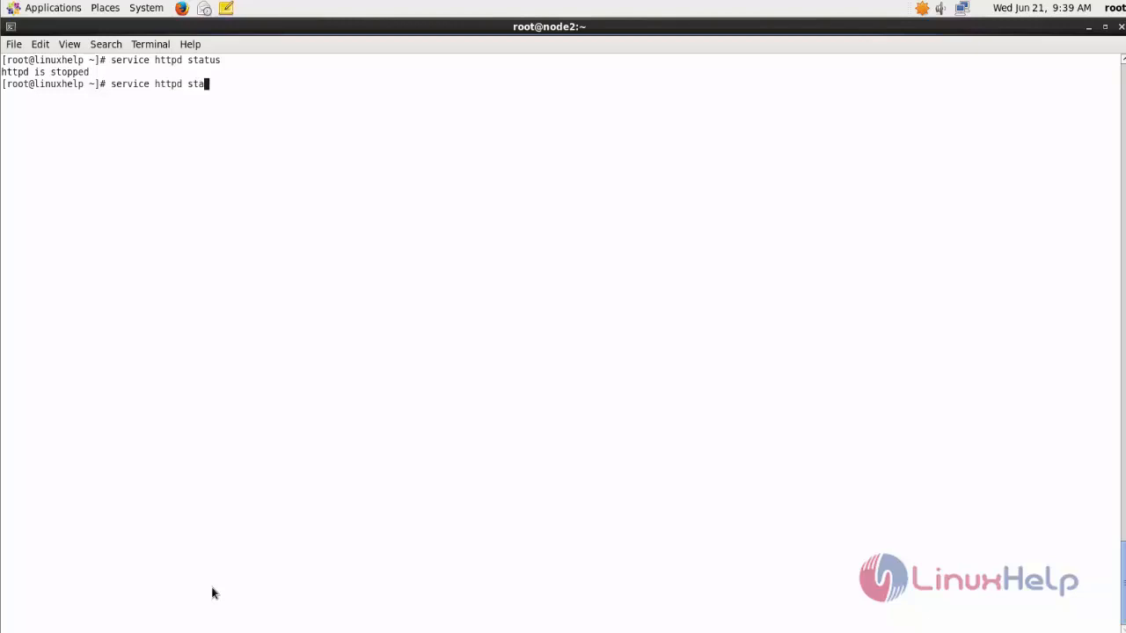
pyautogui.write('rt')
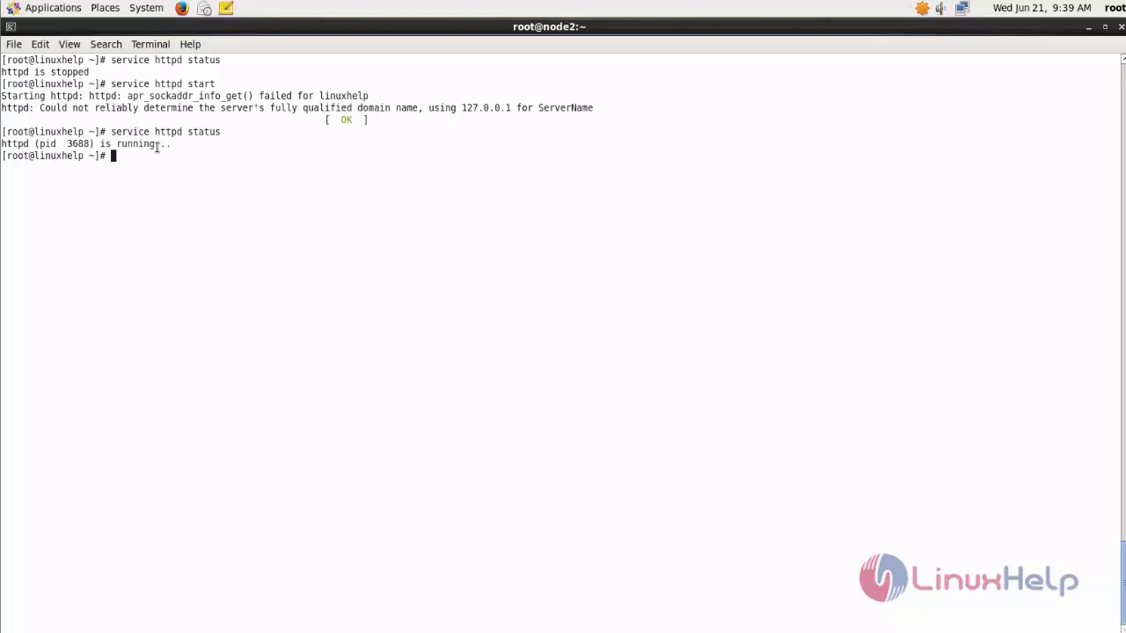
# - Recheck the httpd status, erase the repeated command and clear the terminal
pyautogui.write('service httpd status')
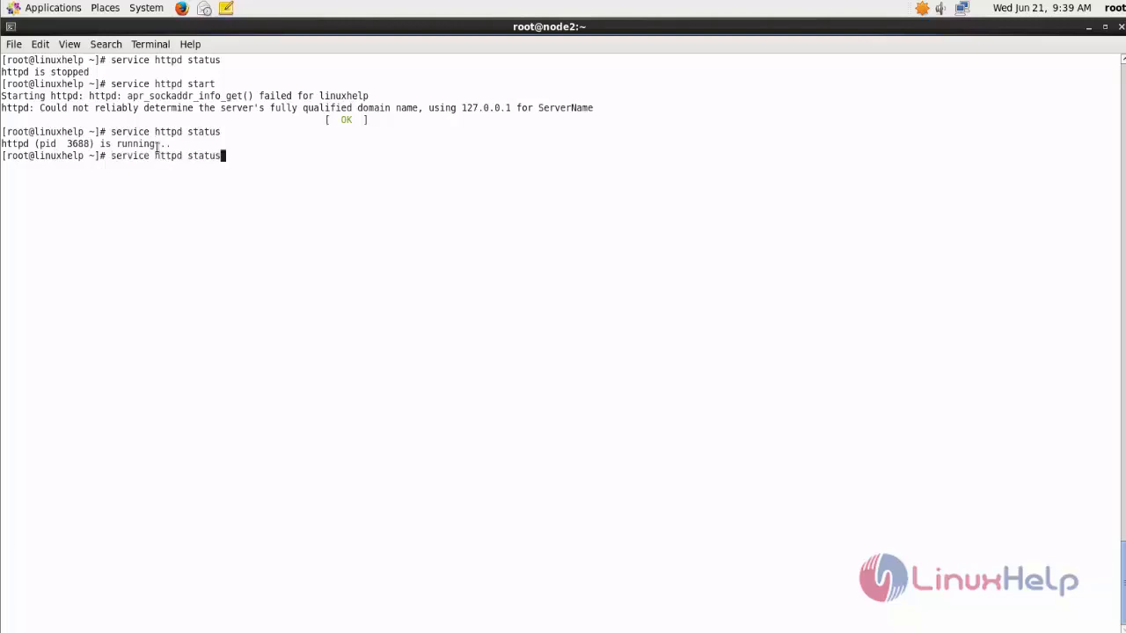
pyautogui.press('BackSpace')
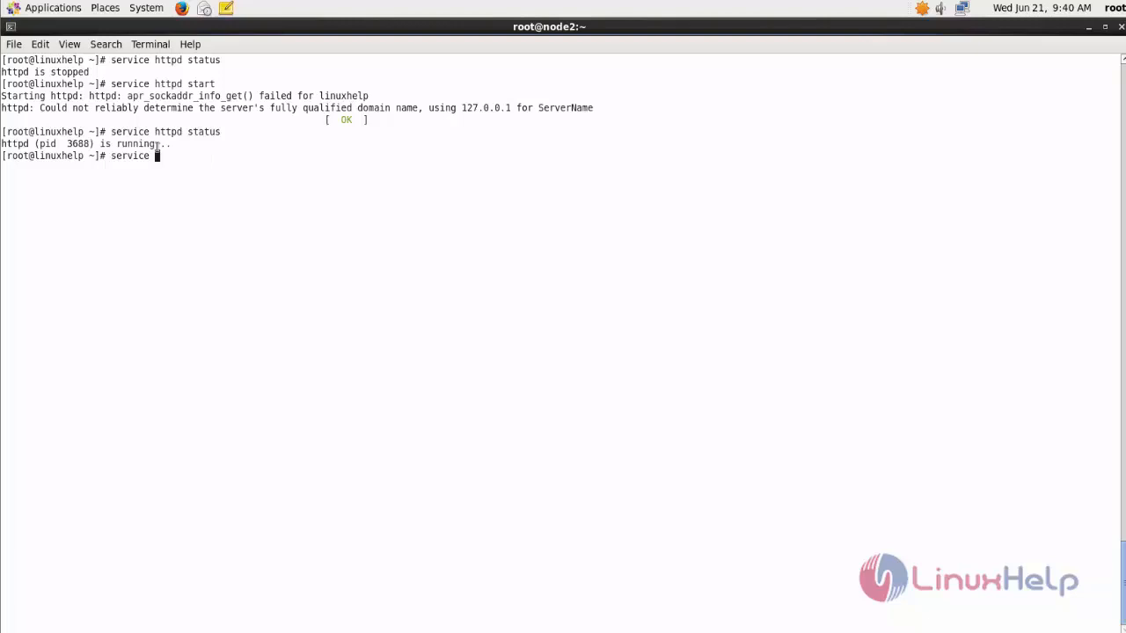
pyautogui.write('mysqld')
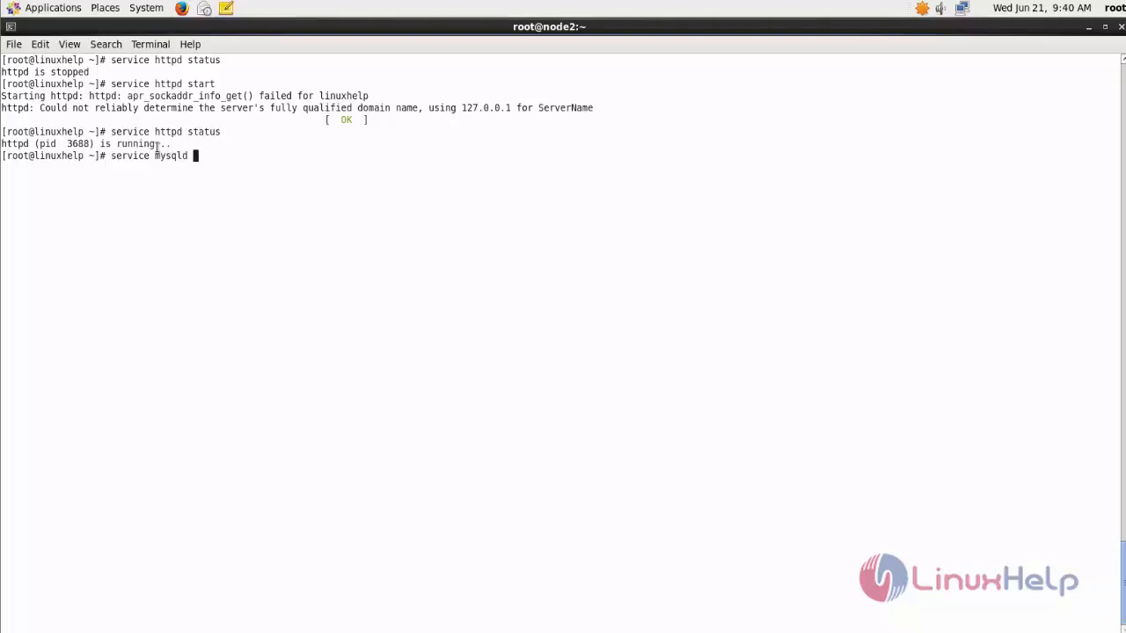
pyautogui.press('Return')
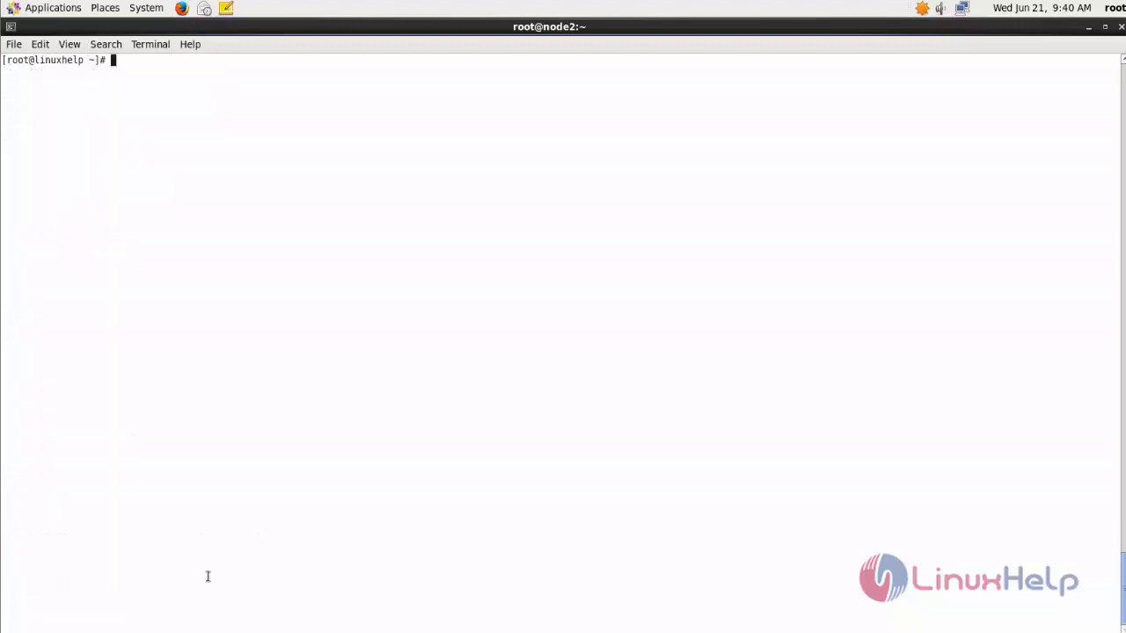
# - Run 'service mysqld status', then begin typing mysql_secure_installation
pyautogui.write('service mysqld status')
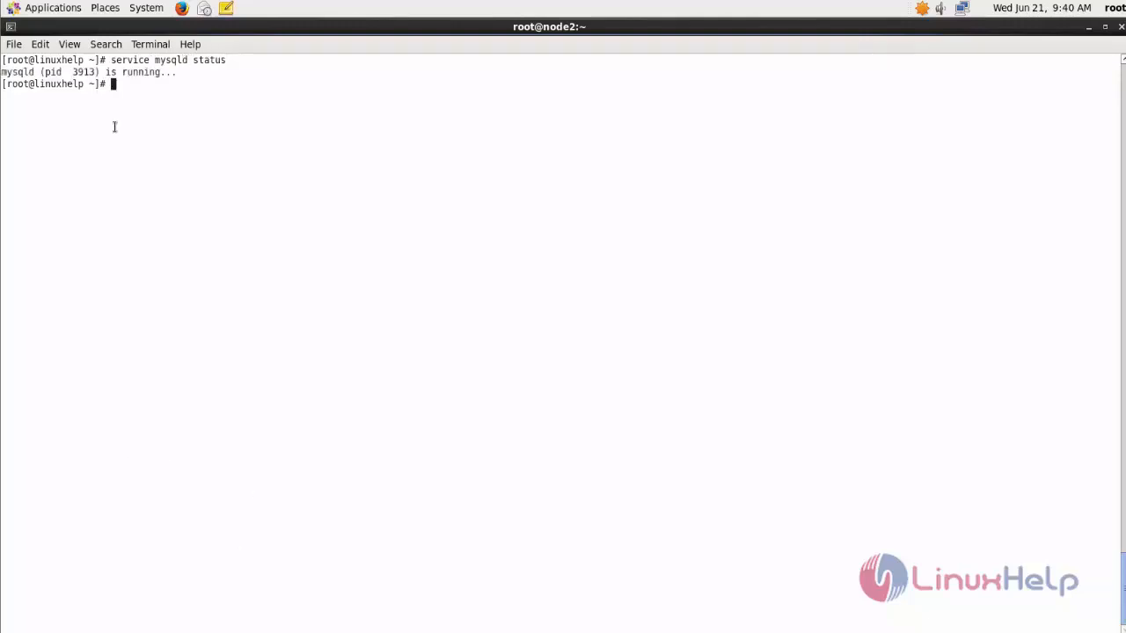
pyautogui.write('my')
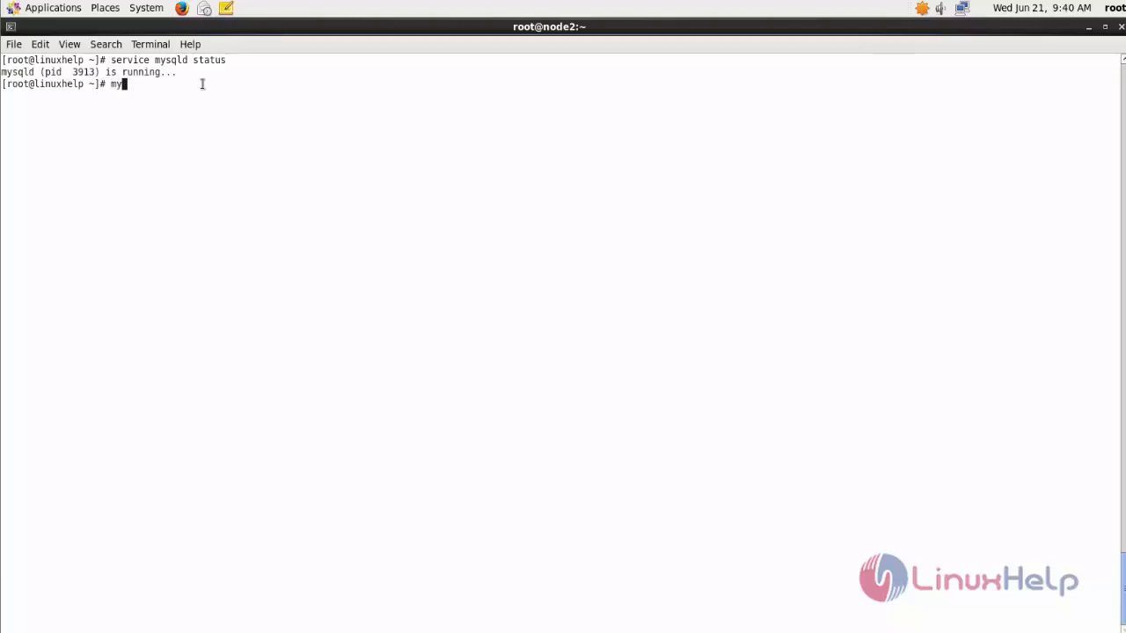
pyautogui.write('sql')
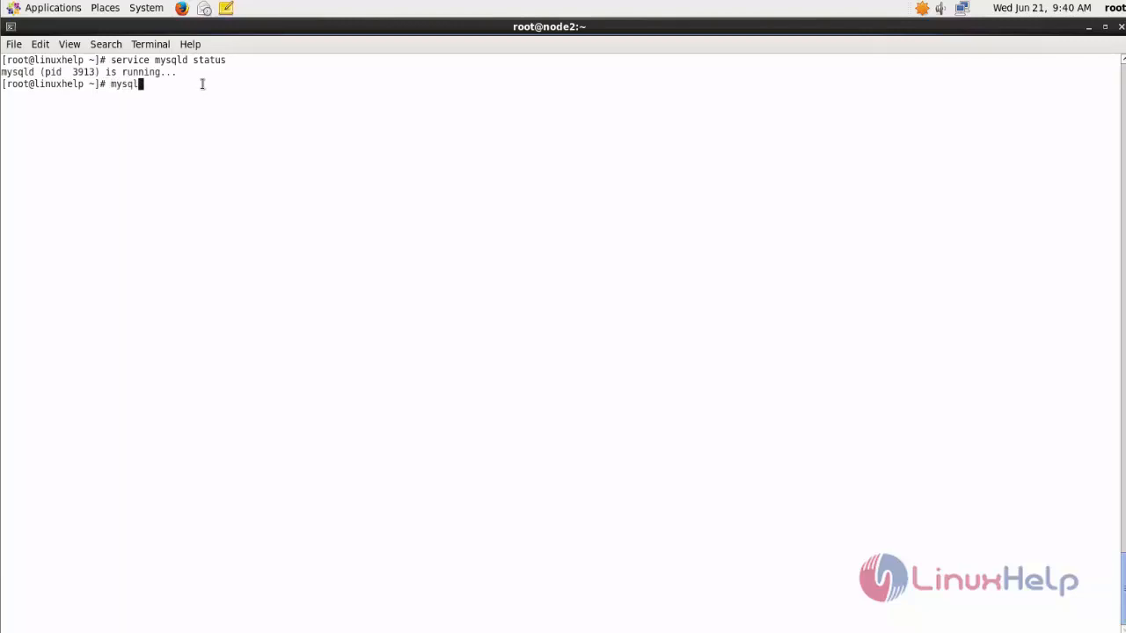
pyautogui.write('_s')
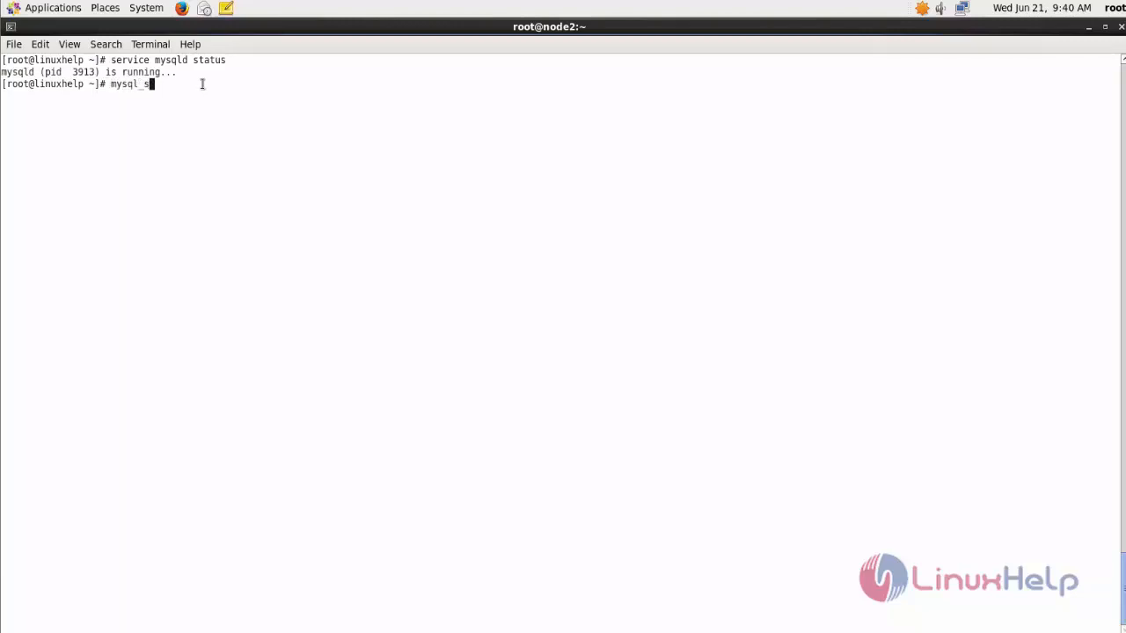
pyautogui.write('ecure_inst')
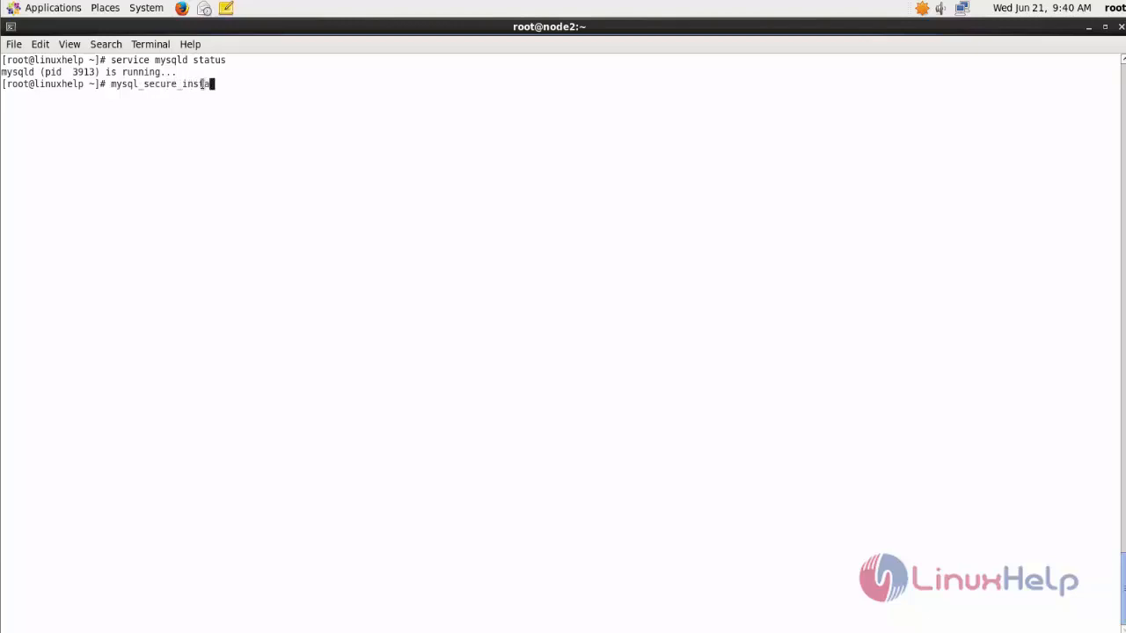
# - Run mysql_secure_installation, set the root password and answer Y to each prompt
pyautogui.write('allation')
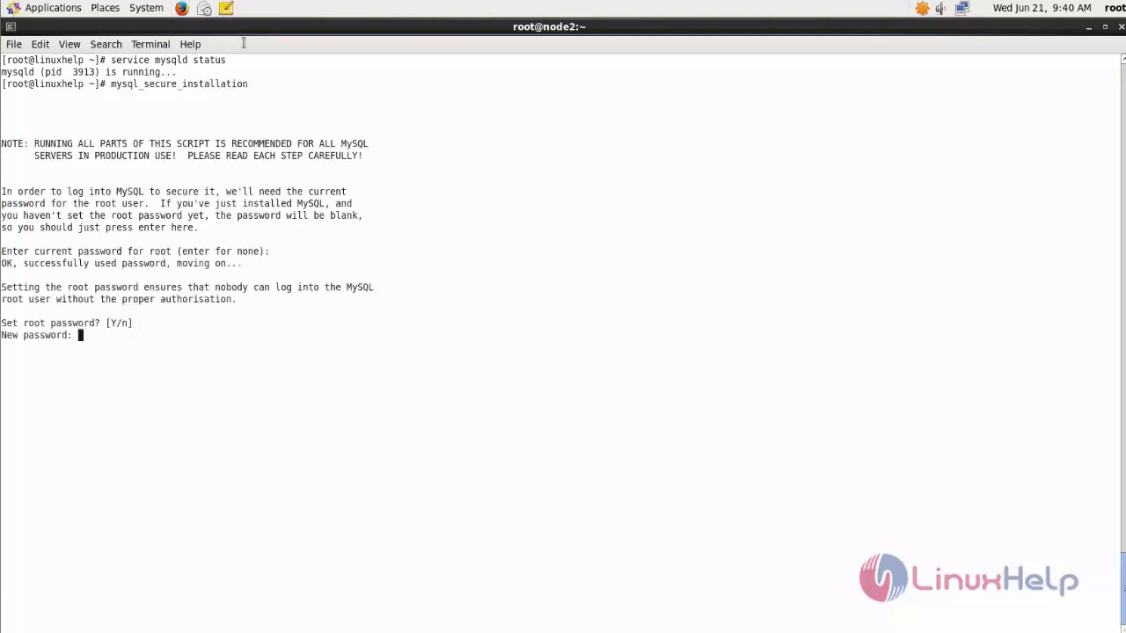
pyautogui.press('Return')
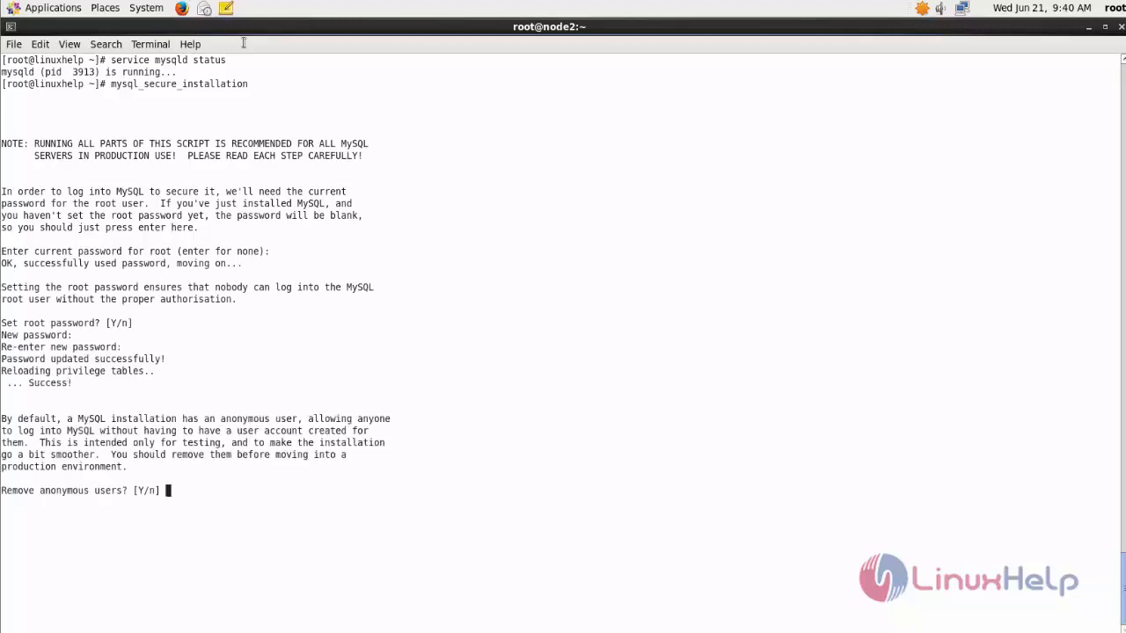
pyautogui.write('y')
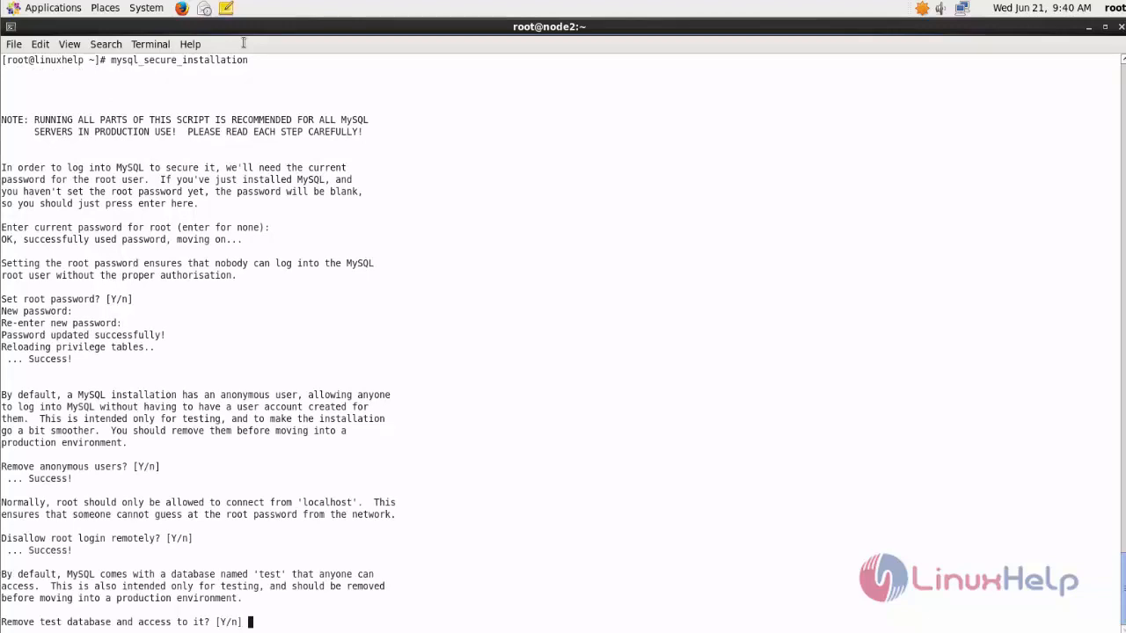
pyautogui.write('y')
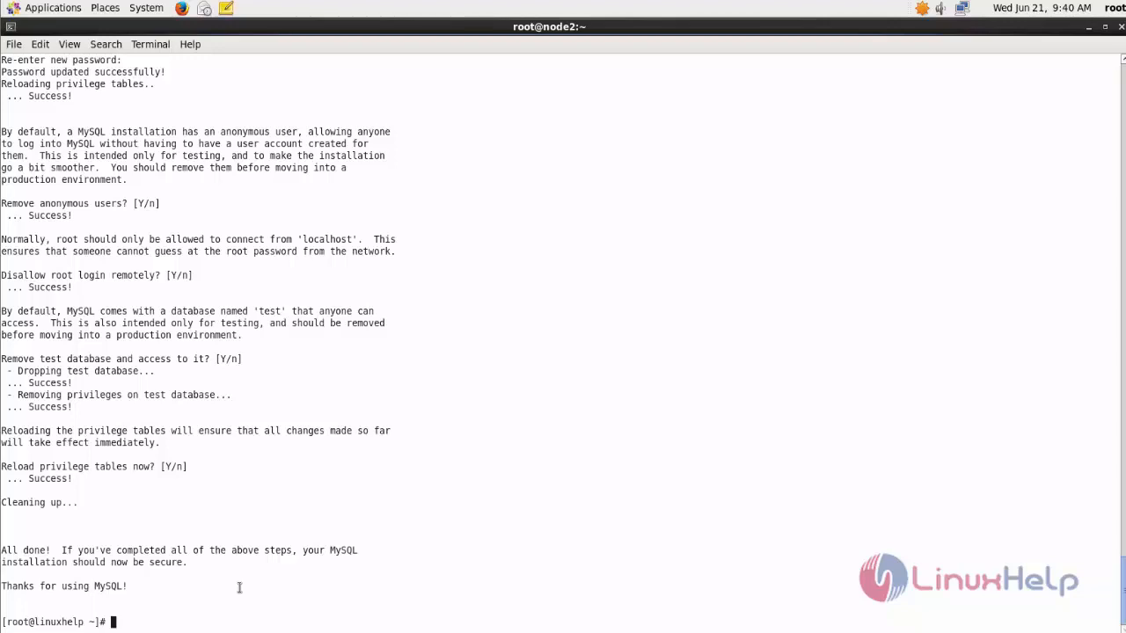
pyautogui.write('yum i')
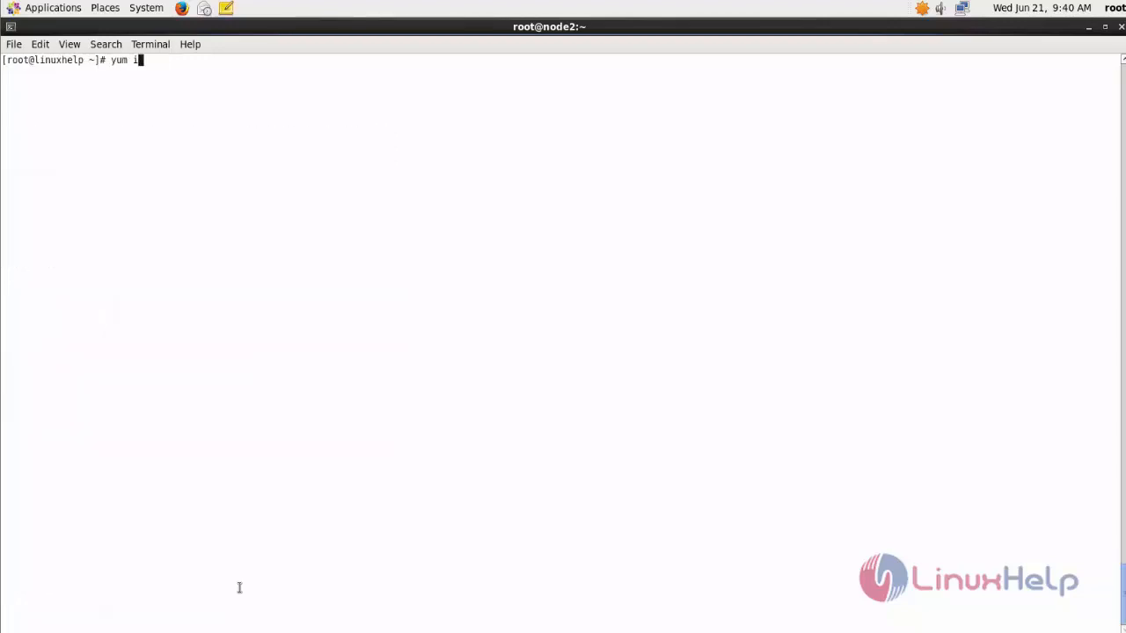
# - Run 'yum install phpmyadmin -y' to install phpMyAdmin and its PHP dependencies
pyautogui.write('nstall phpmy')
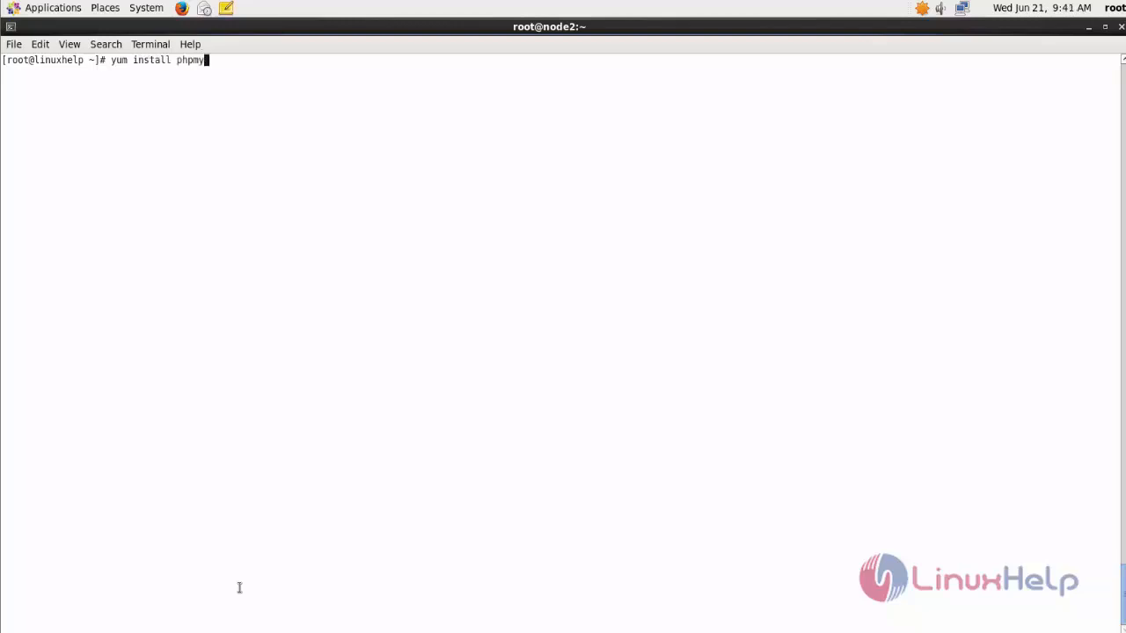
pyautogui.write('admin -')
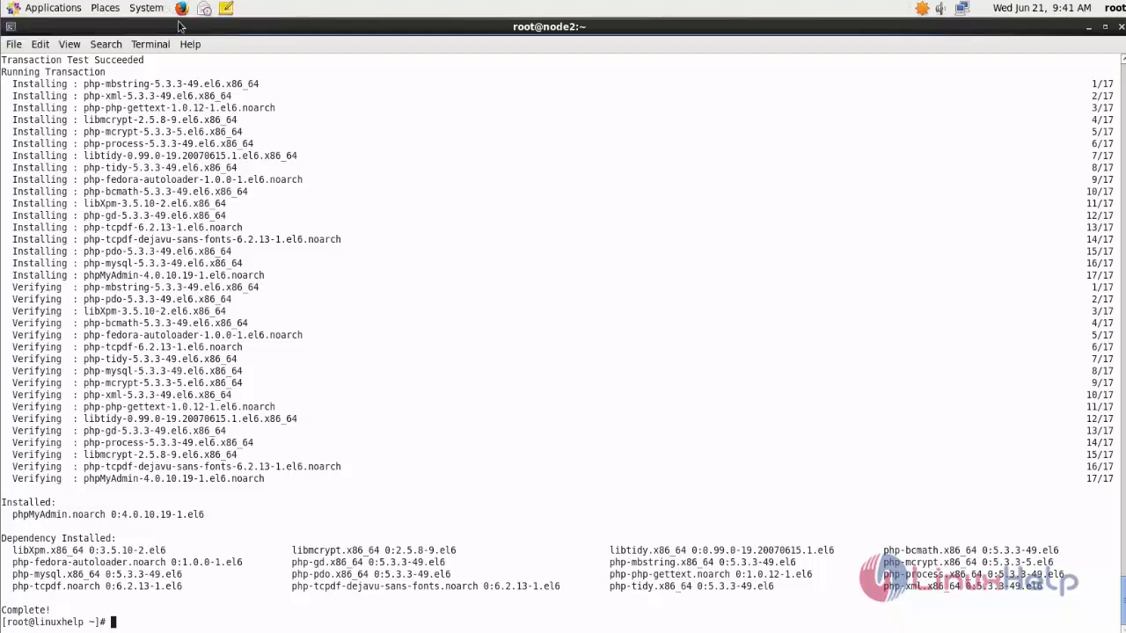
pyautogui.moveTo(384, 542)
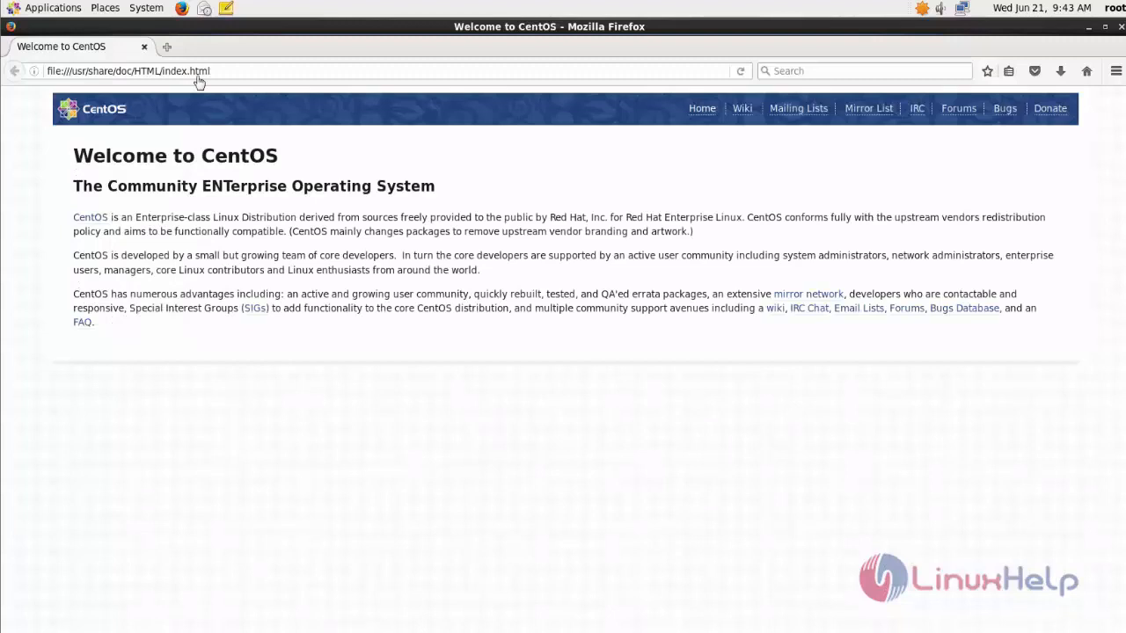
# - Enter 192.168.7.161/phpmyadmin in the Firefox address bar to load the login page
pyautogui.click(197, 70)
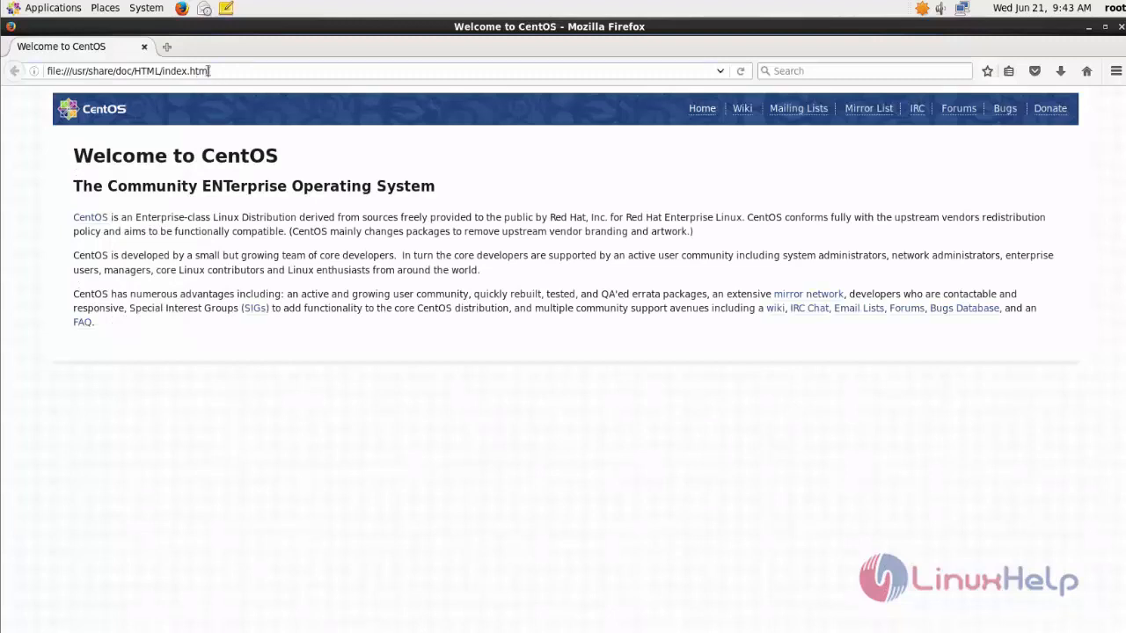
pyautogui.write('192.168.7.161/phpmyadmin/')
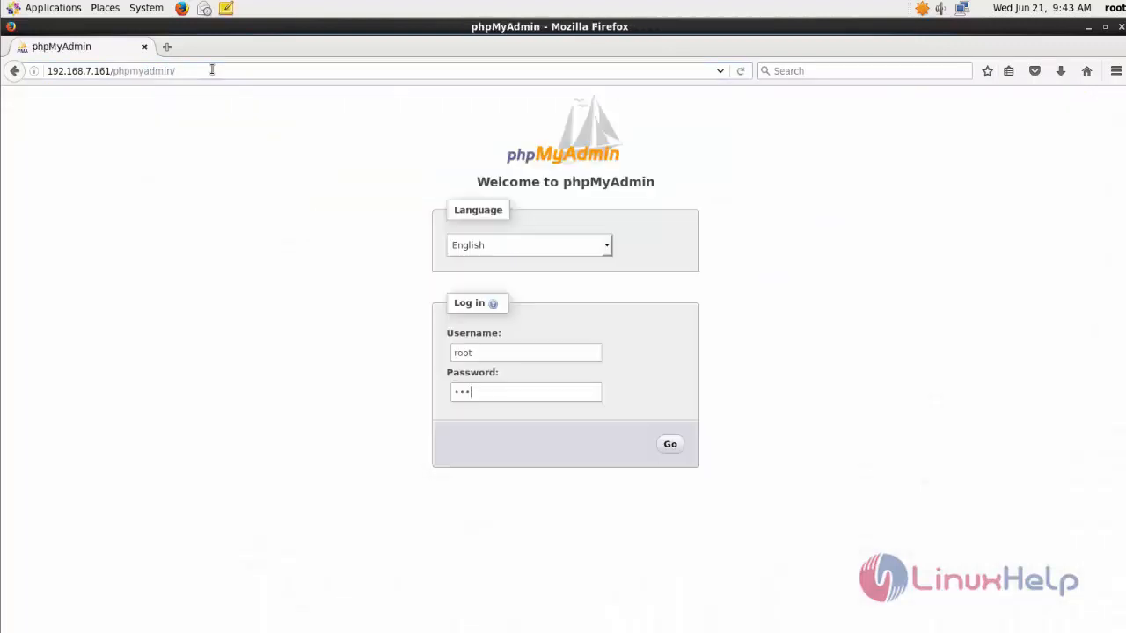
pyautogui.moveTo(479, 392)
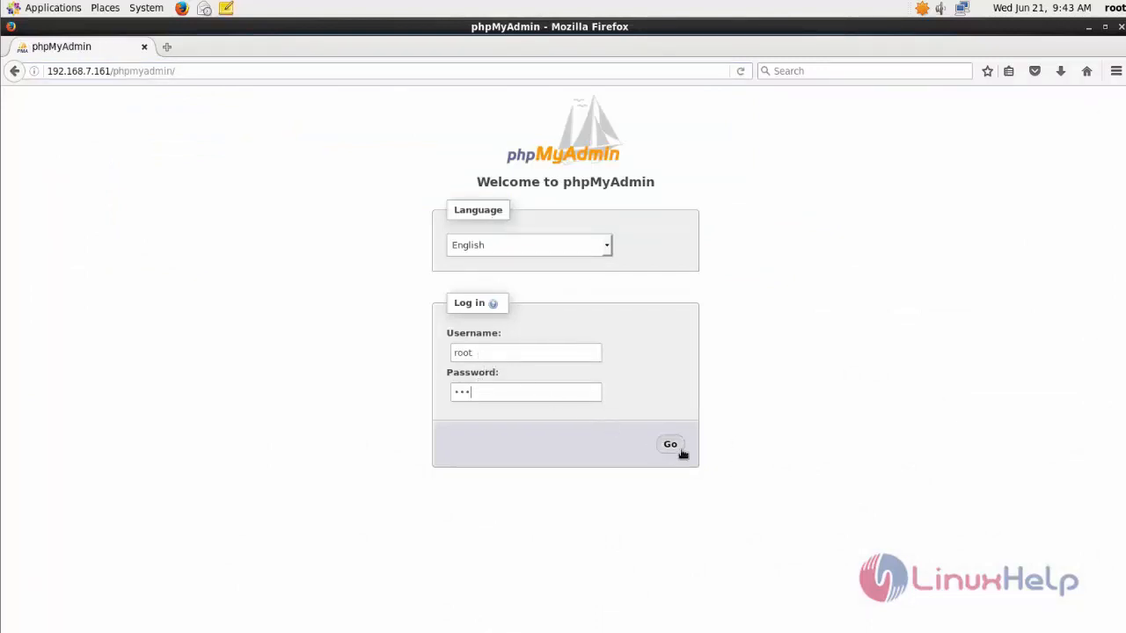
# - Submit the root login with Go to reach the phpMyAdmin dashboard
pyautogui.click(670, 443)
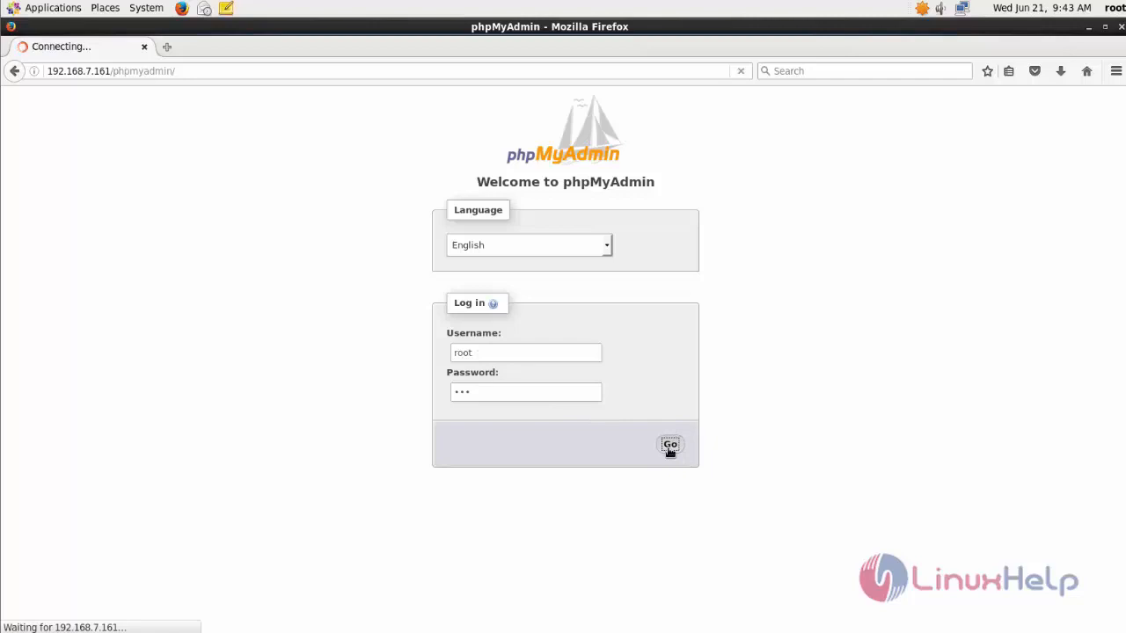
pyautogui.click(670, 445)
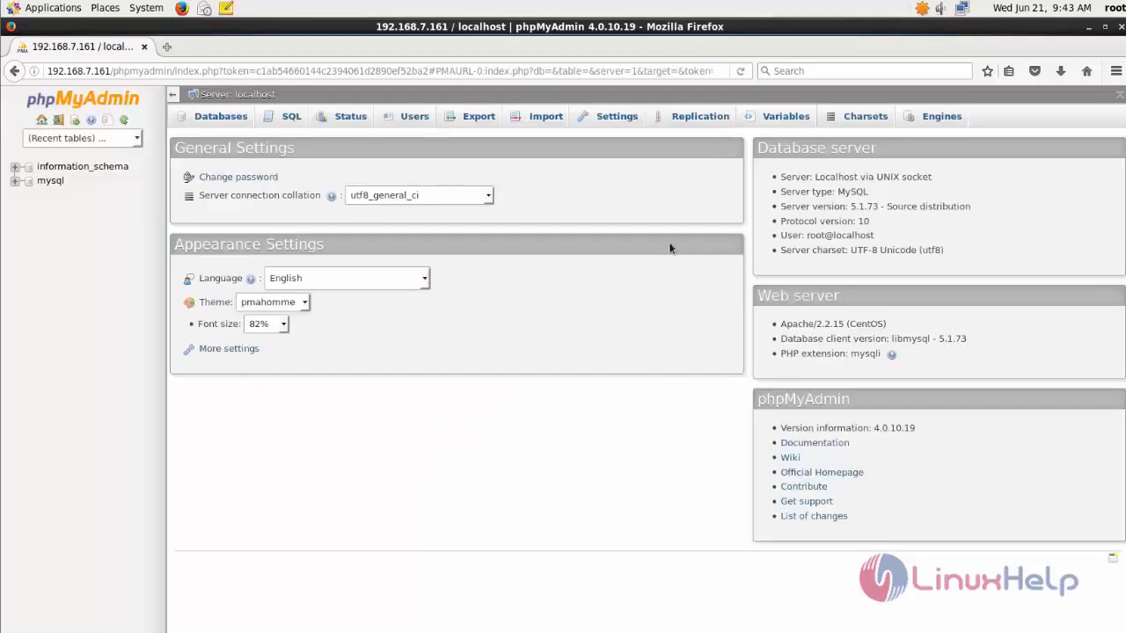
pyautogui.moveTo(957, 591)
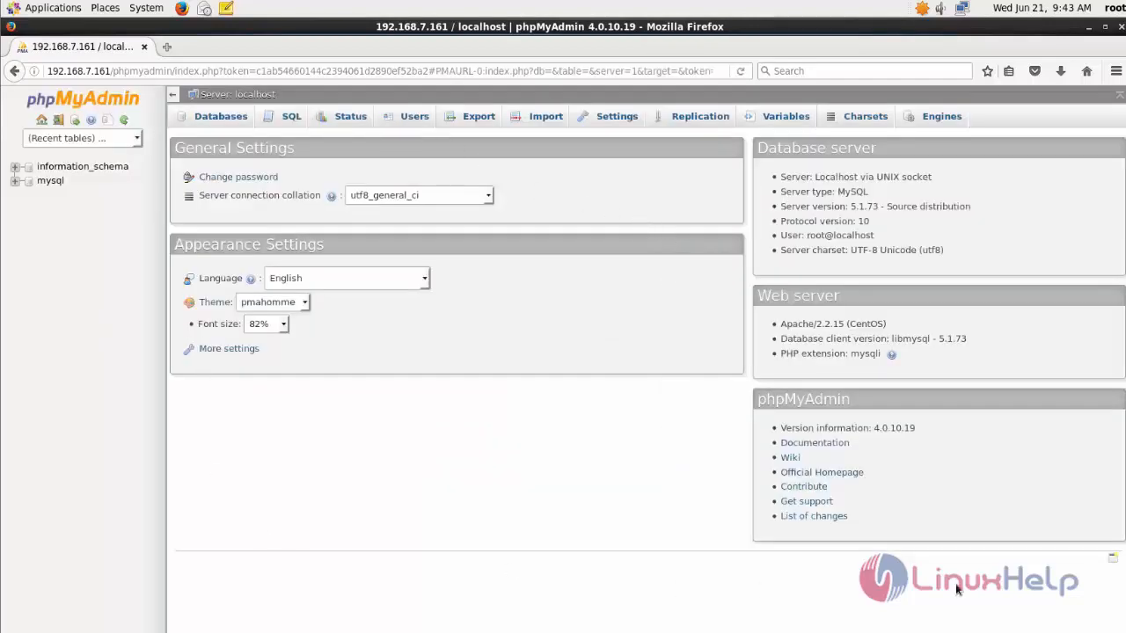